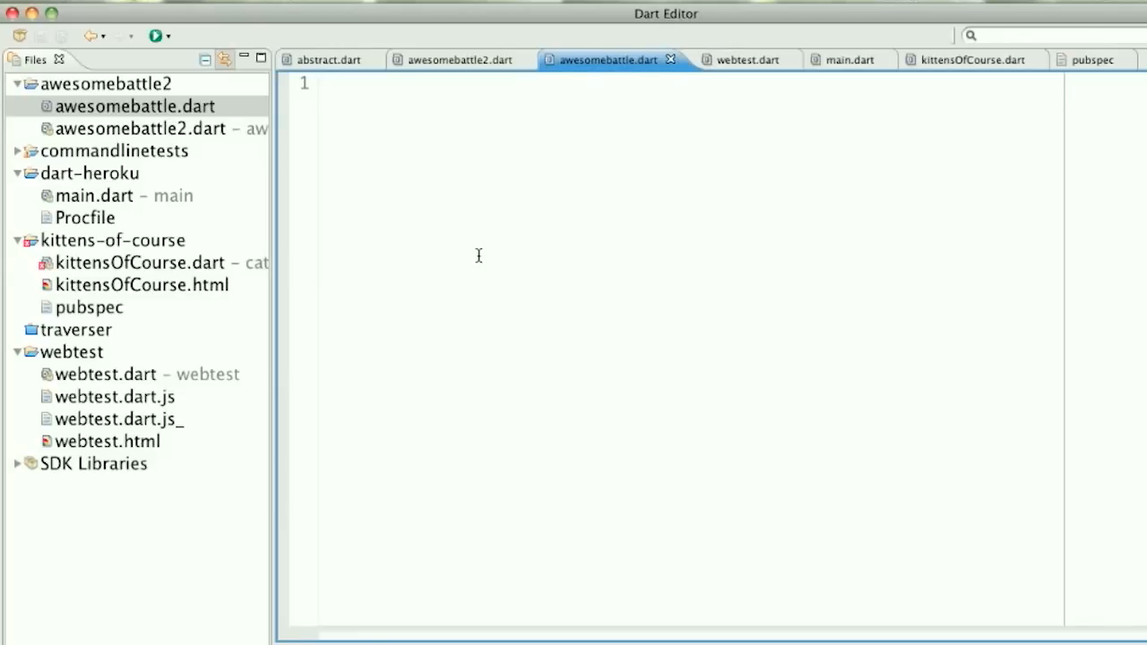
- Write an empty main() and equipForBattle(warrior) calling warrior.equip(new Sword())
text(main() {)
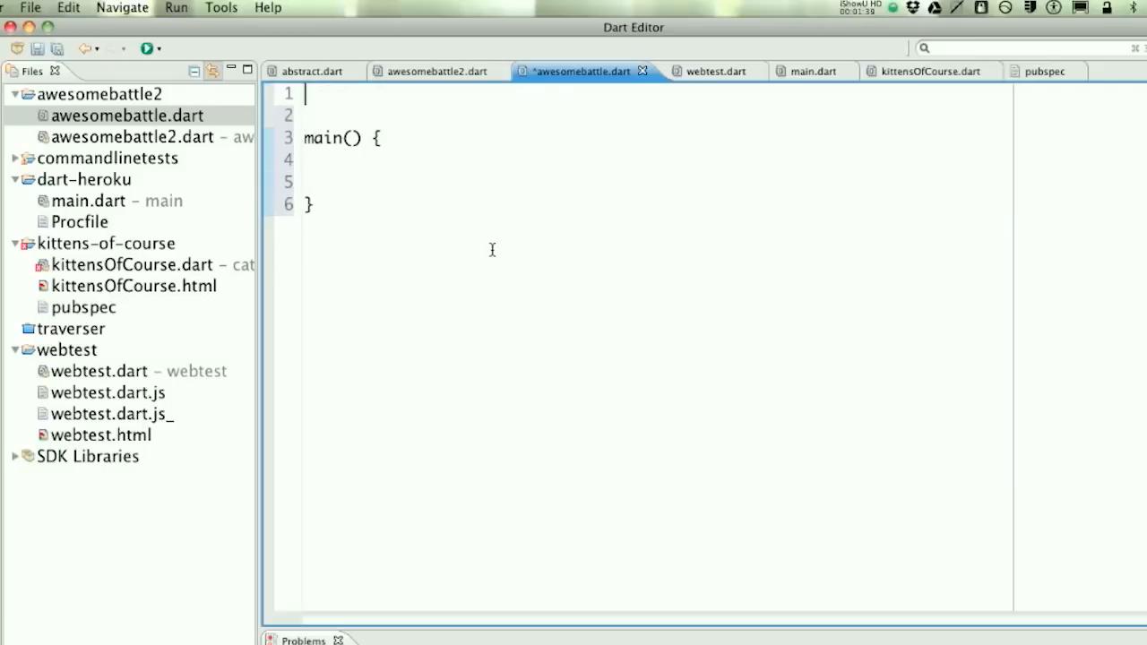
text(equip)
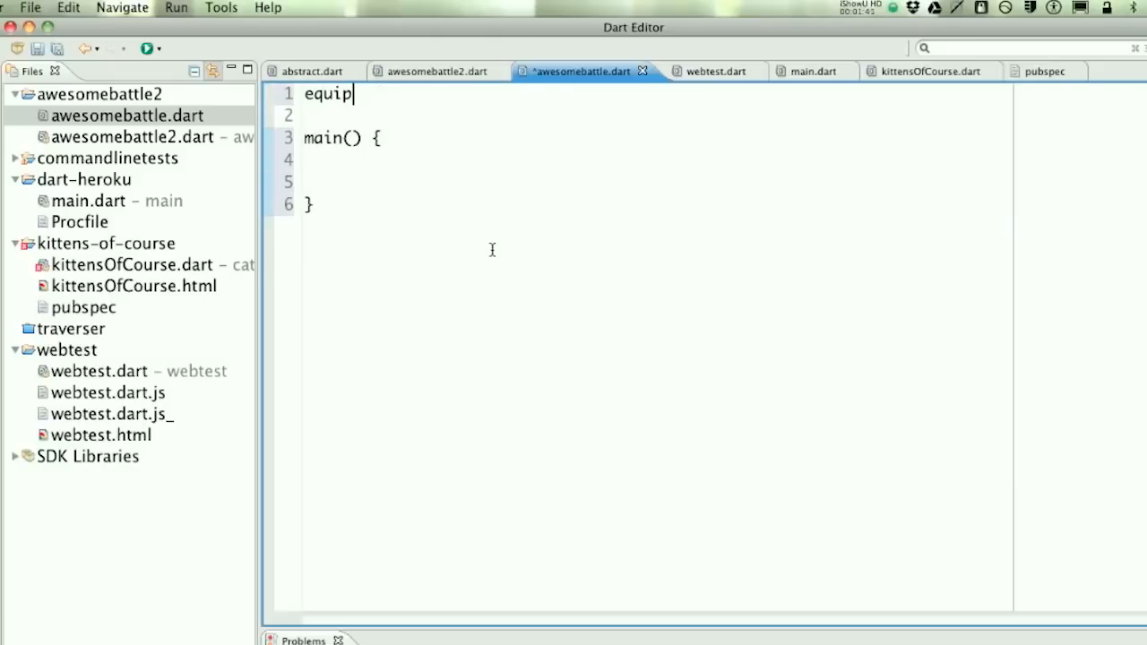
text(ForBattle)
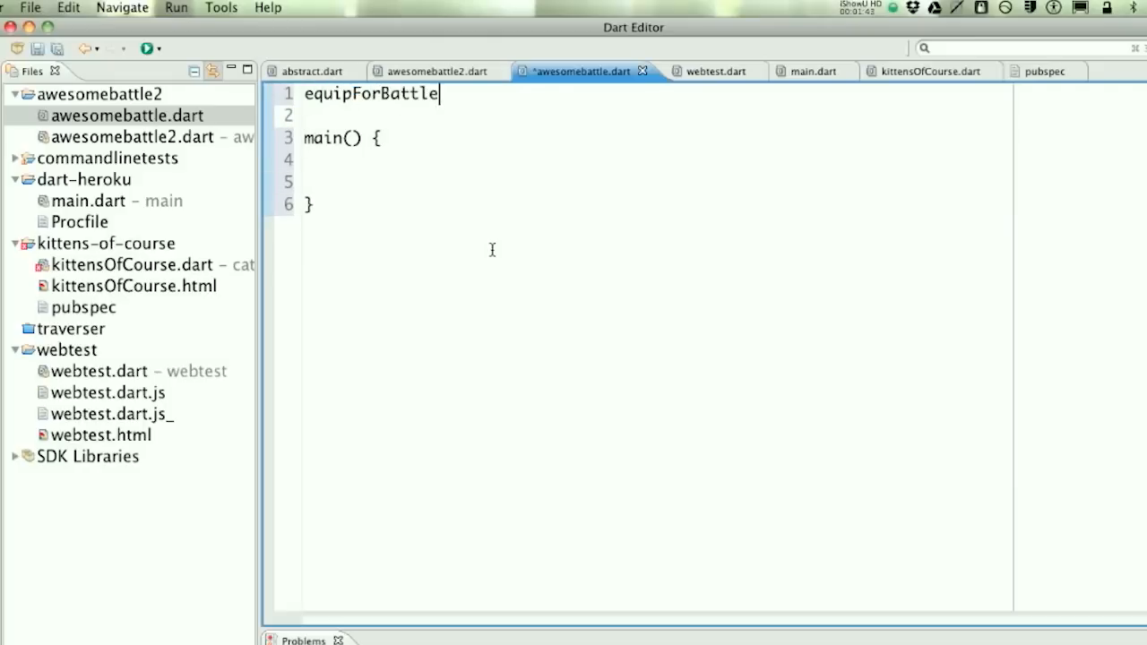
text((warrio))
click(657, 115)
text(warrior.)
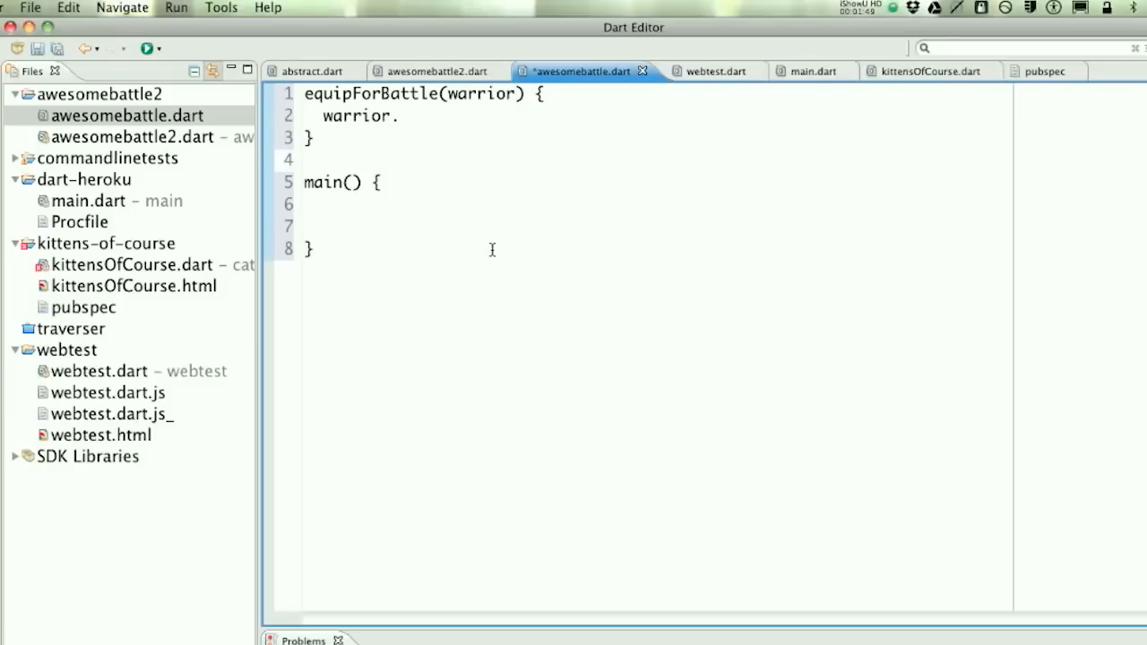
text(equip)
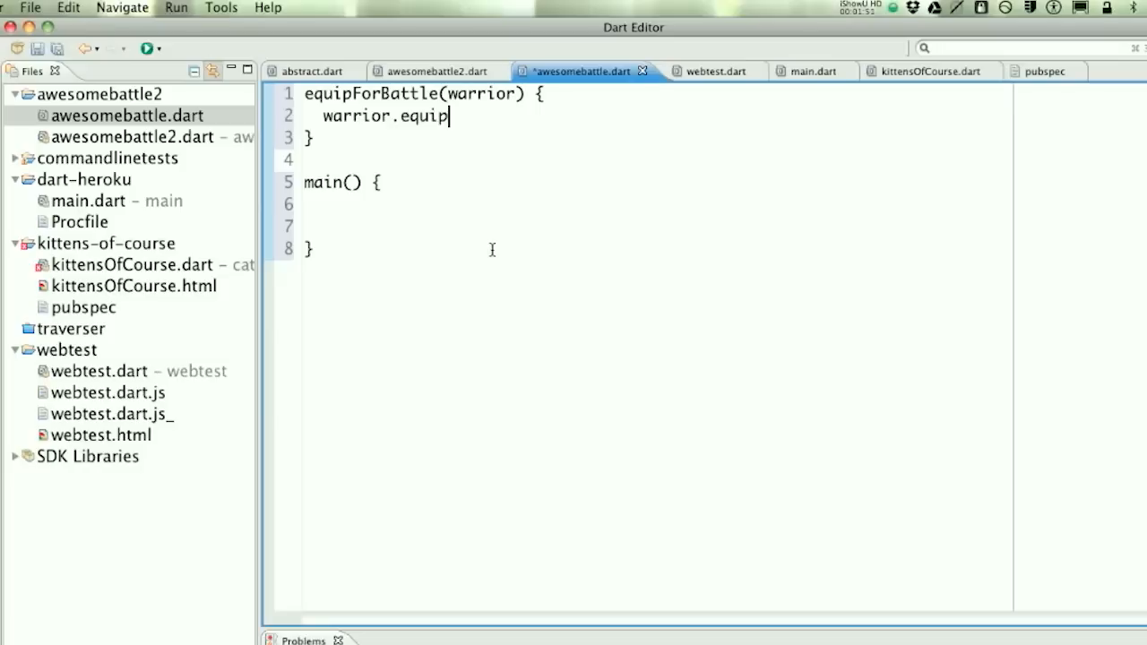
text((wa)
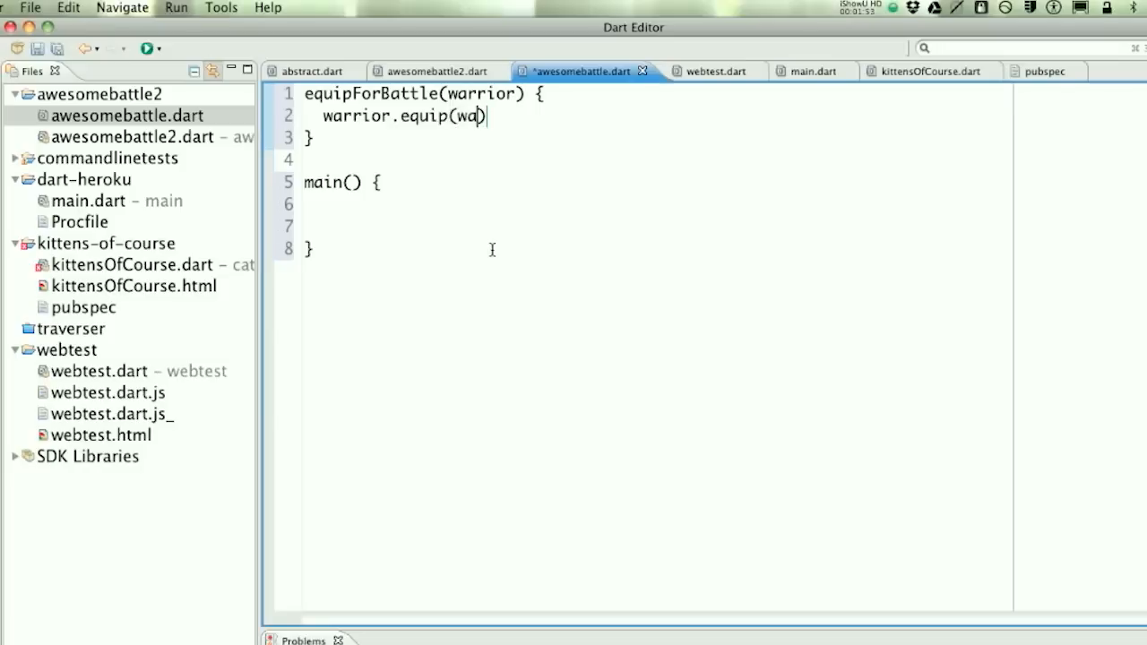
text(new Swor)
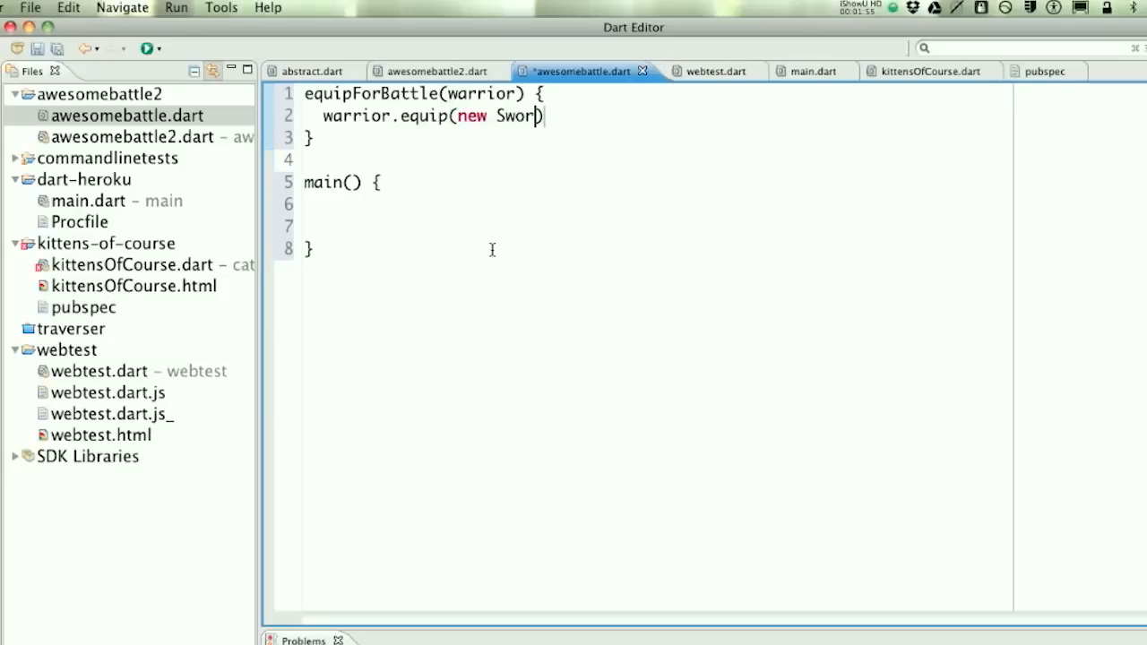
text(());)
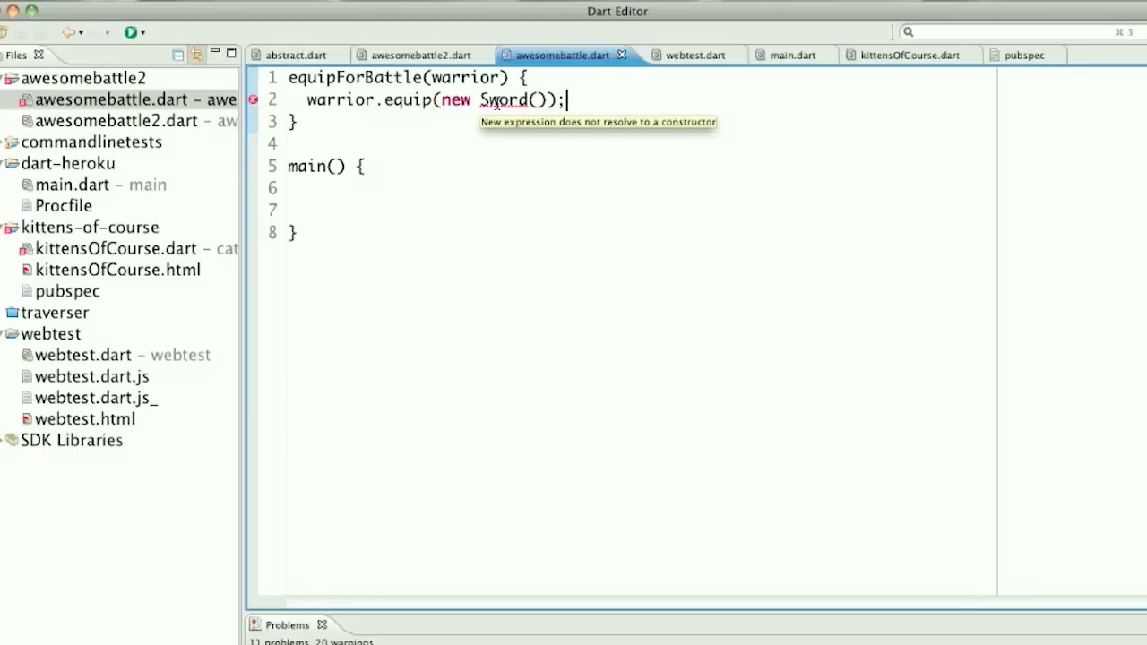
mouse_move(305, 97)
text(c)
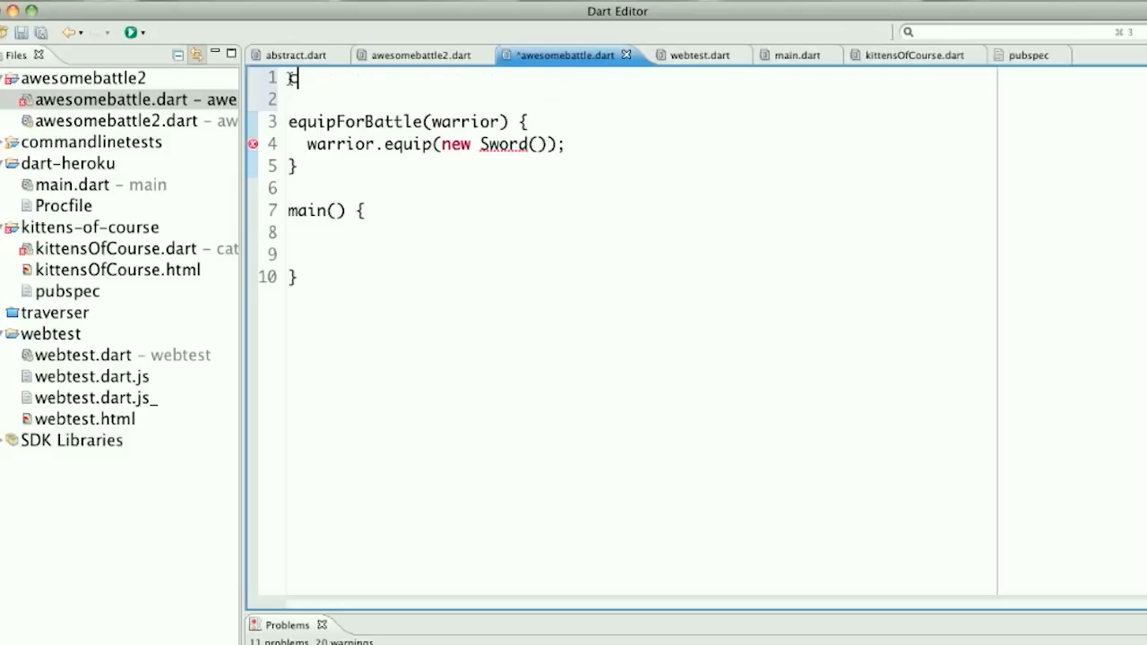
- Declare an empty class Sword at the top of awesomebattle.dart
text(lass Sword())
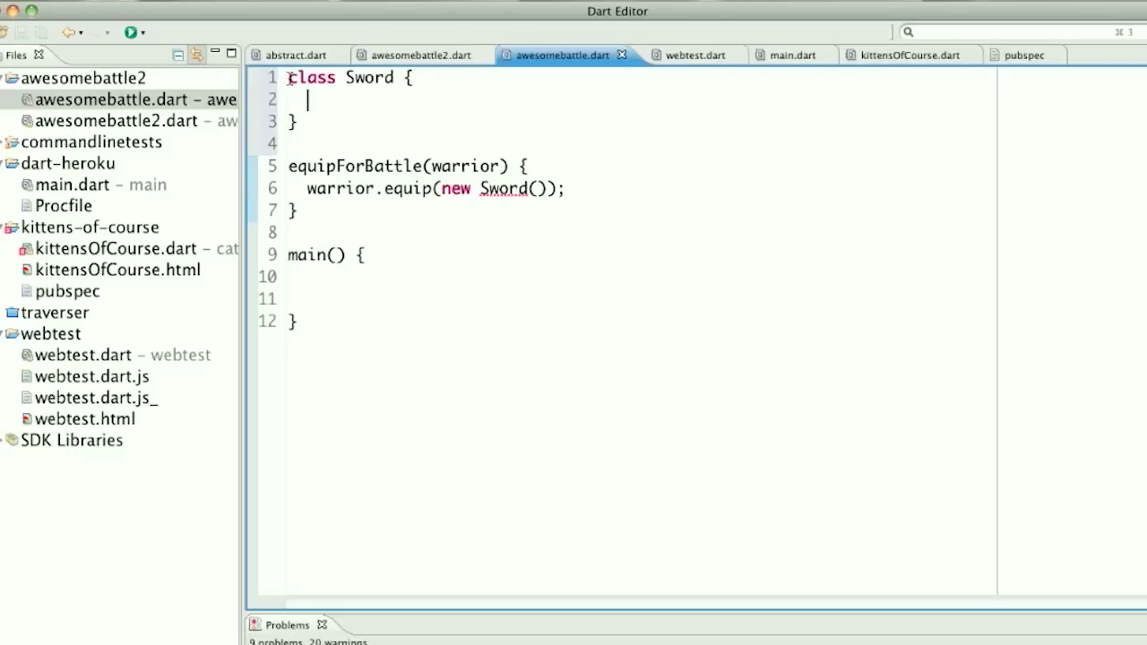
mouse_move(403, 293)
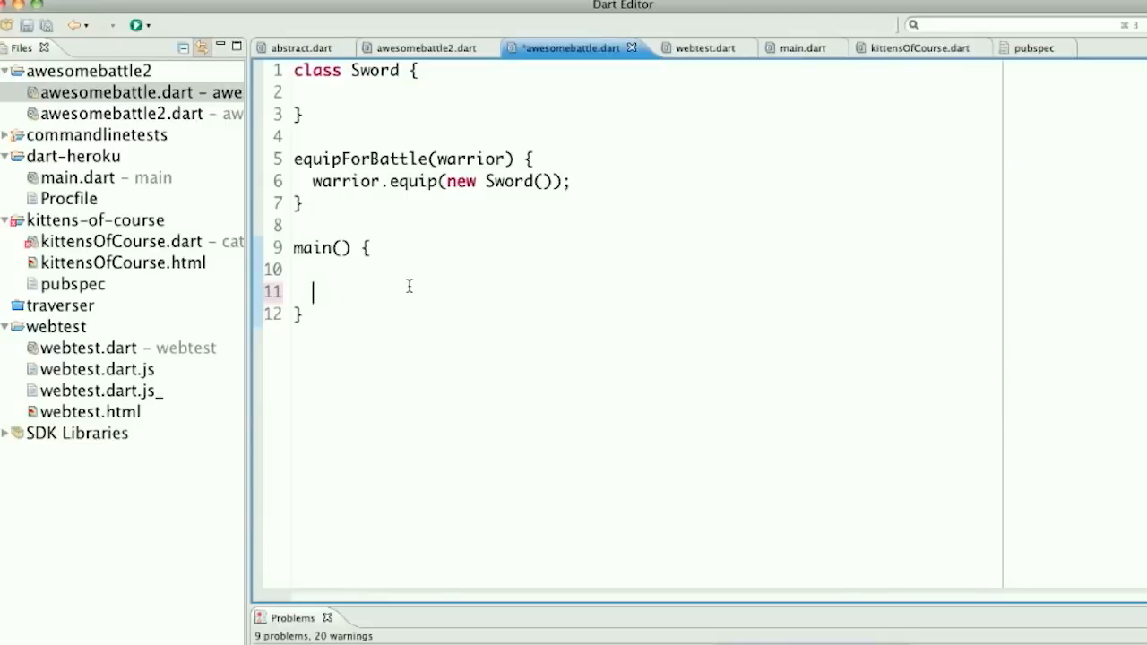
- Add the call equipForBattle(new Pirate()); inside main
text(equipForBatt)
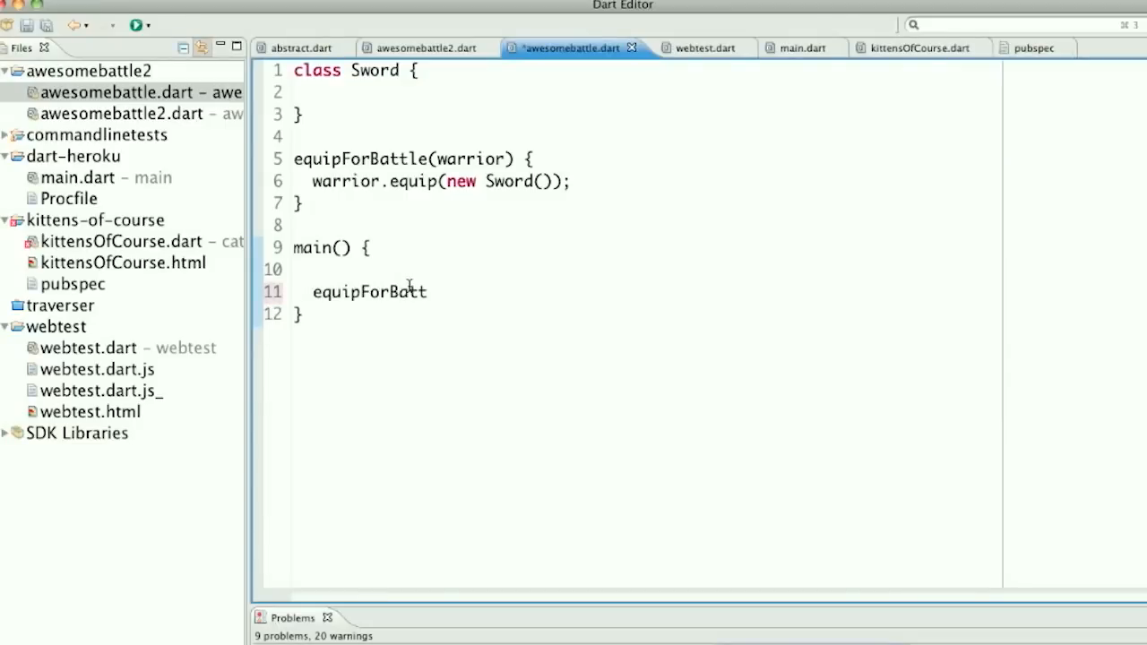
text((new P)
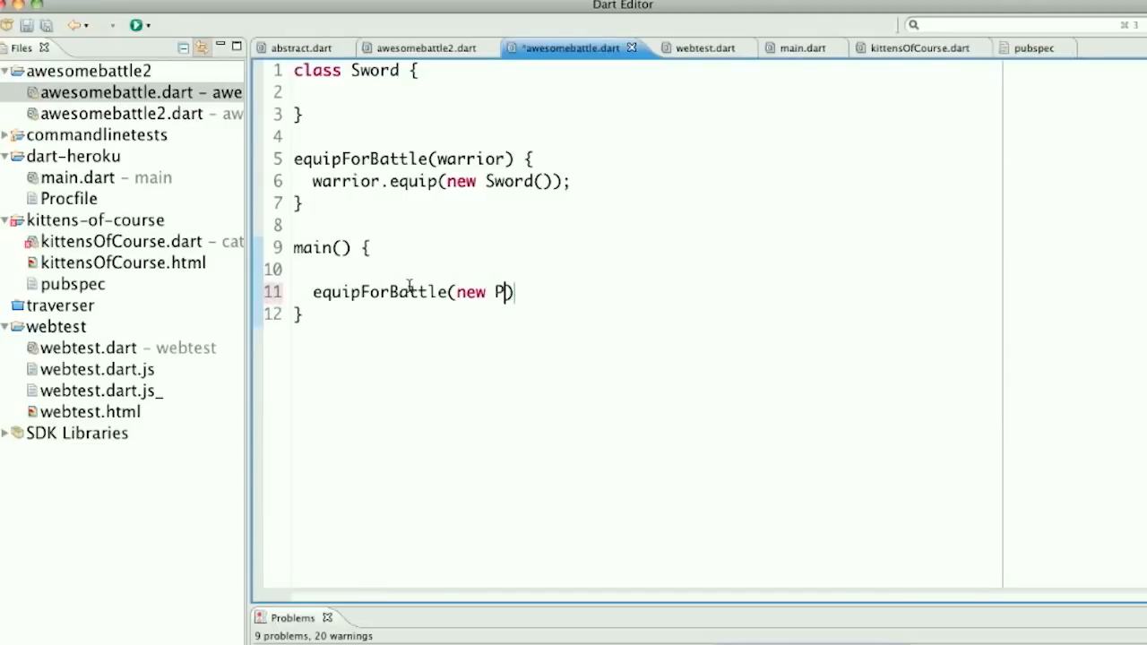
text(irate();)
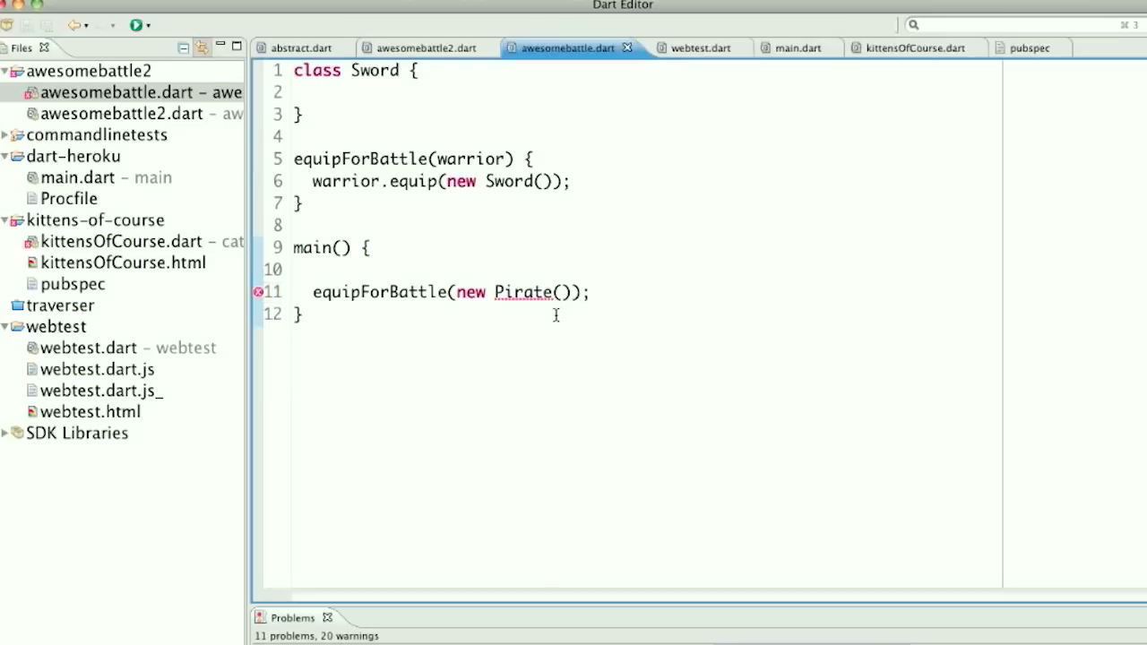
mouse_move(525, 292)
text(class Pirate {)
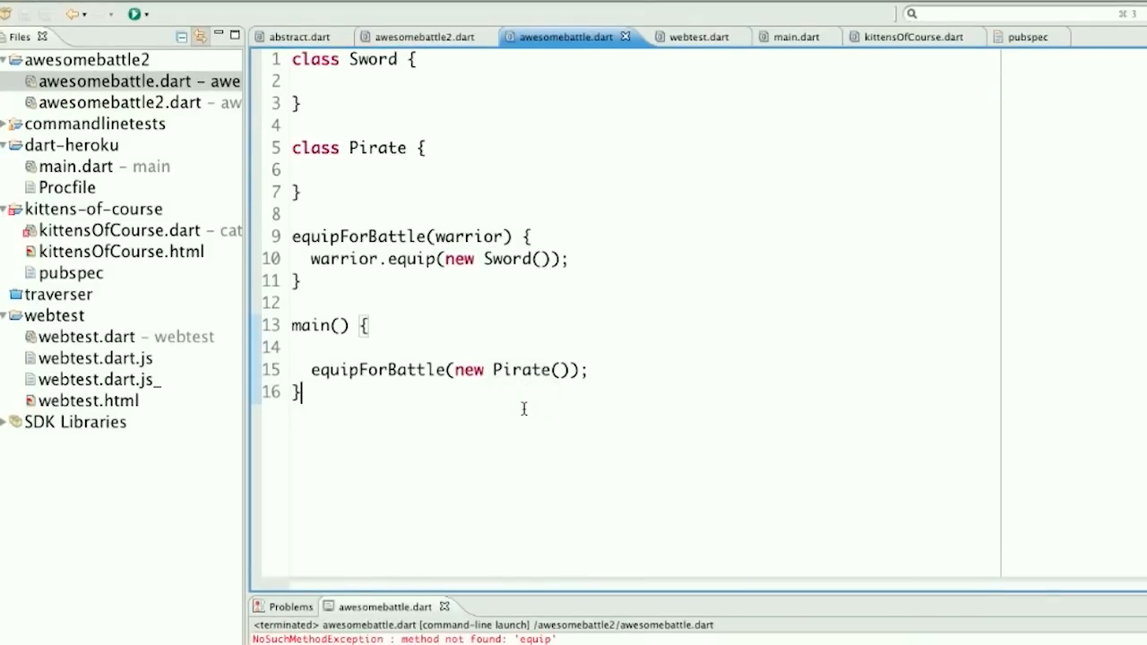
- Add an equip(weapon) method to class Pirate that prints "arg!"
scroll(down, 3)
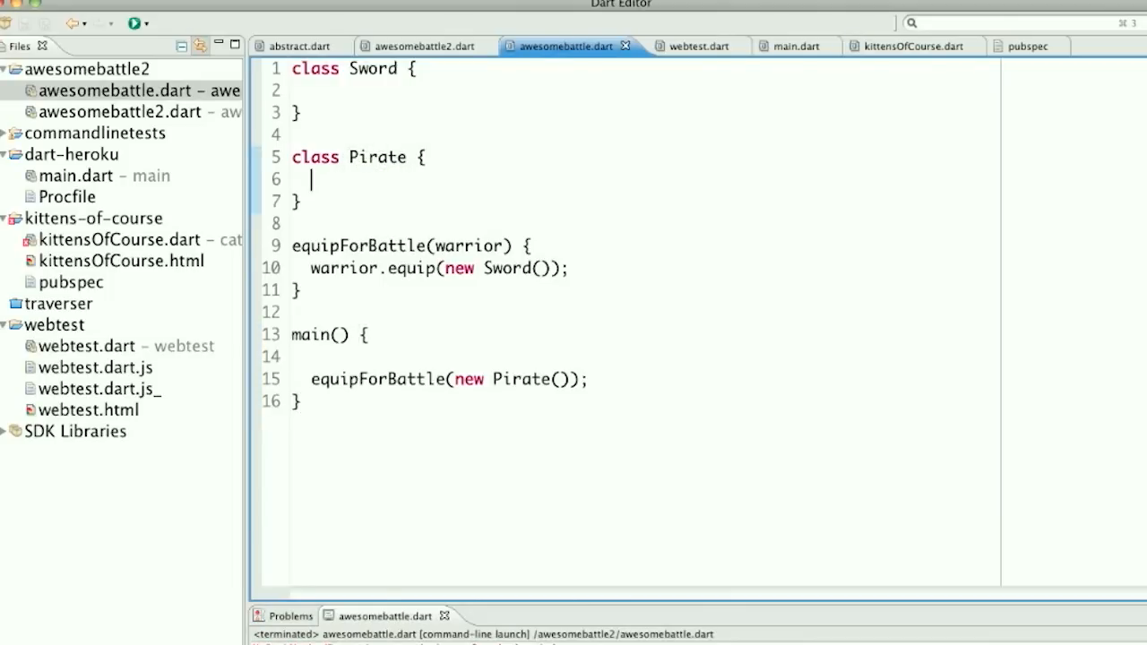
text(equ)
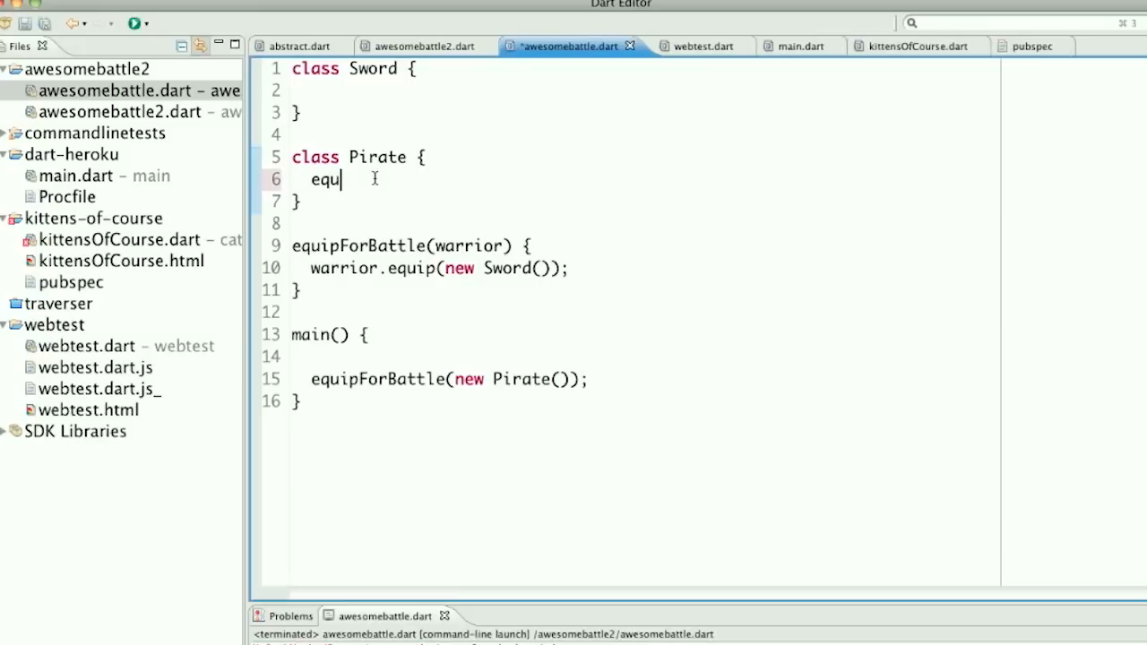
text(ip())
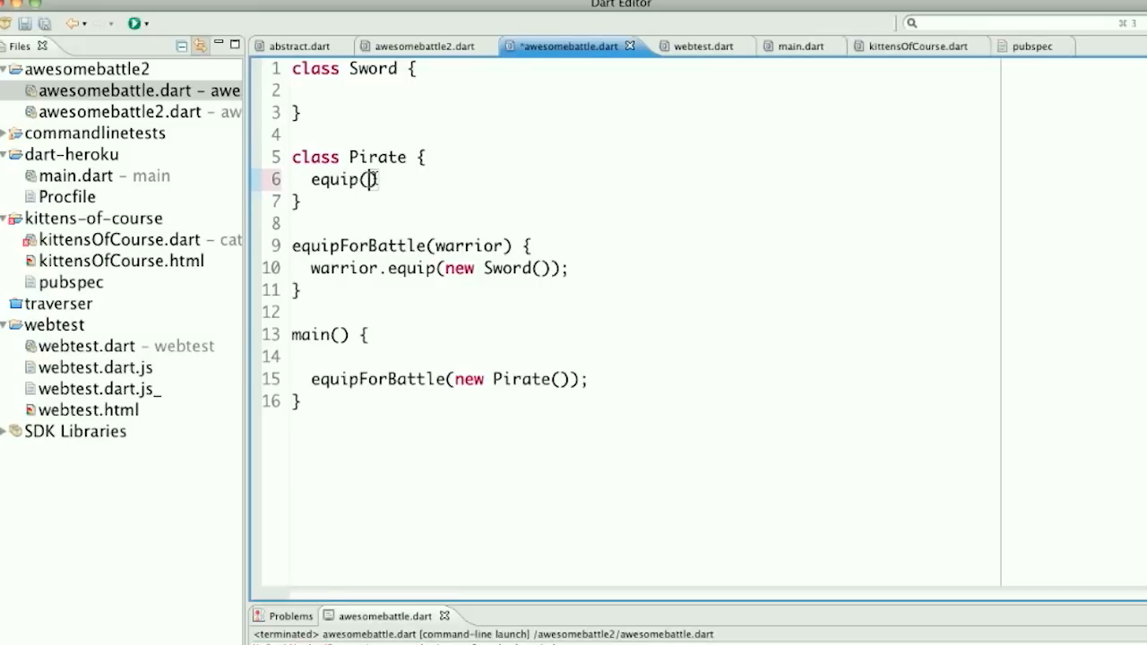
text(Weap)
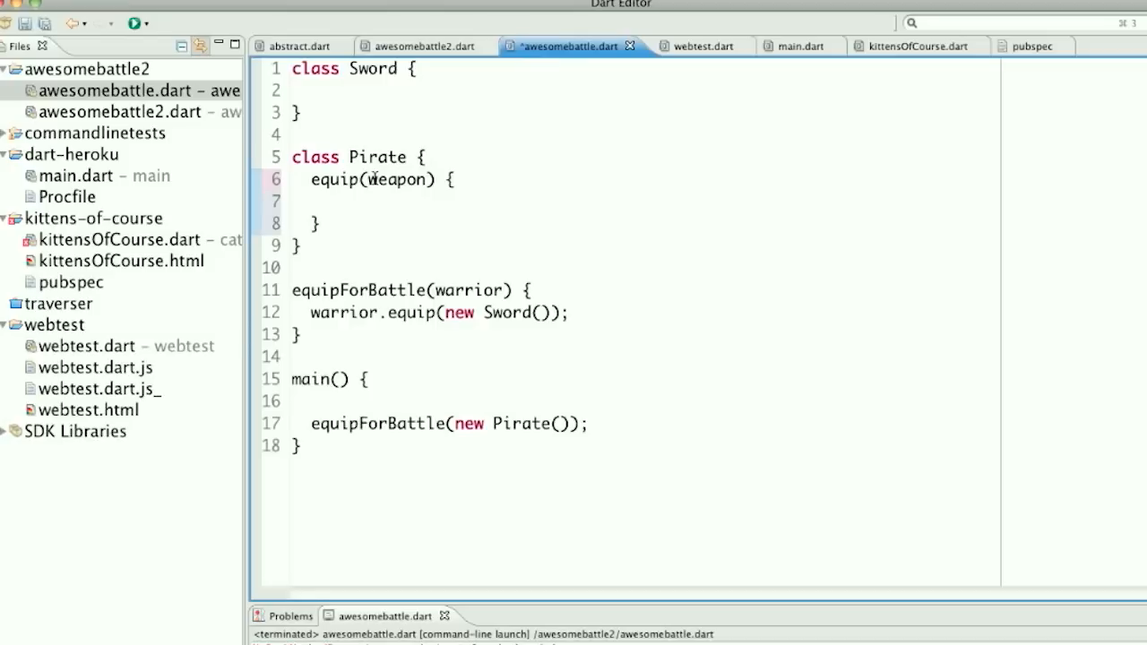
text(print("arg");)
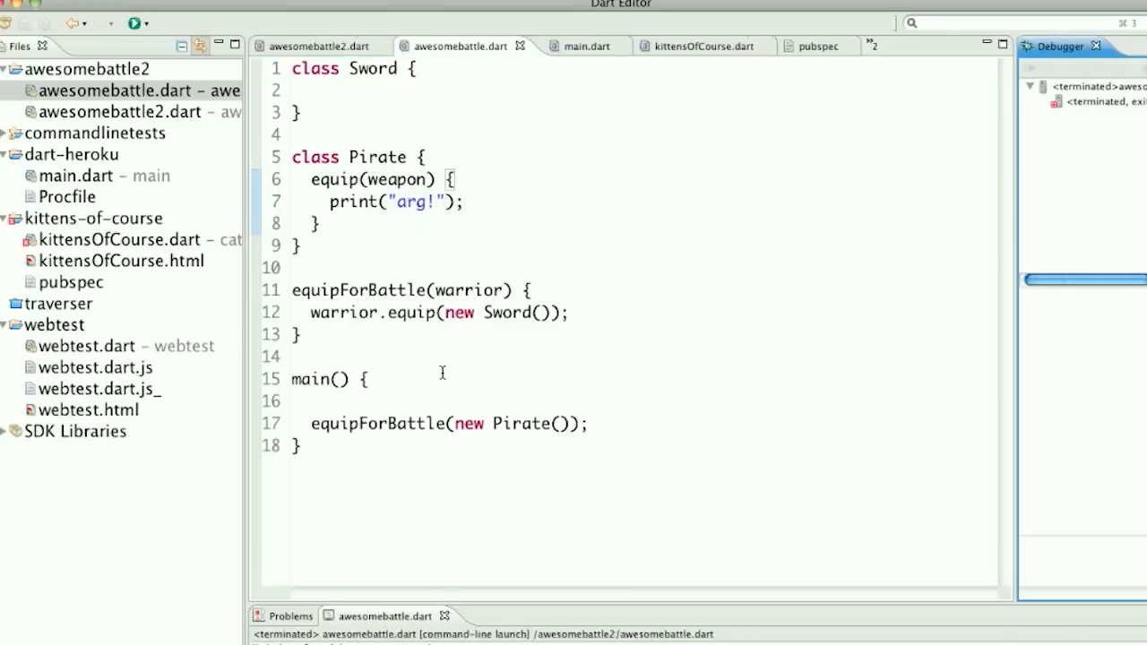
- Call equipForBattle(new Ninja()); in main before the Pirate call, and begin a Ninja class
text(equipForBattle(new)
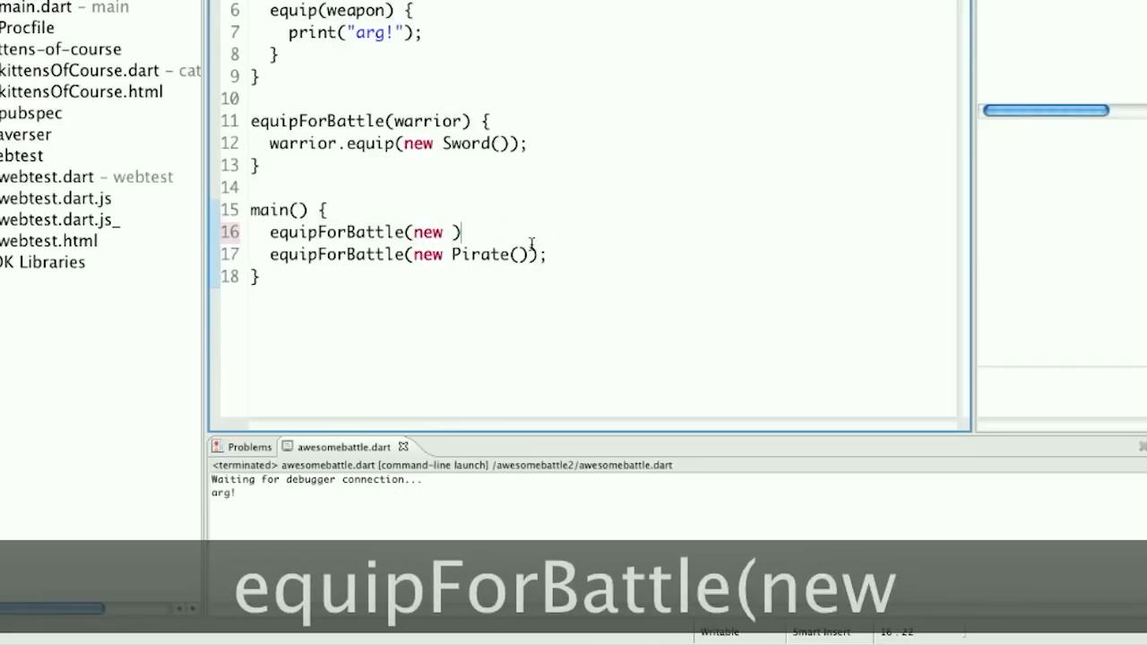
text(Ninja())
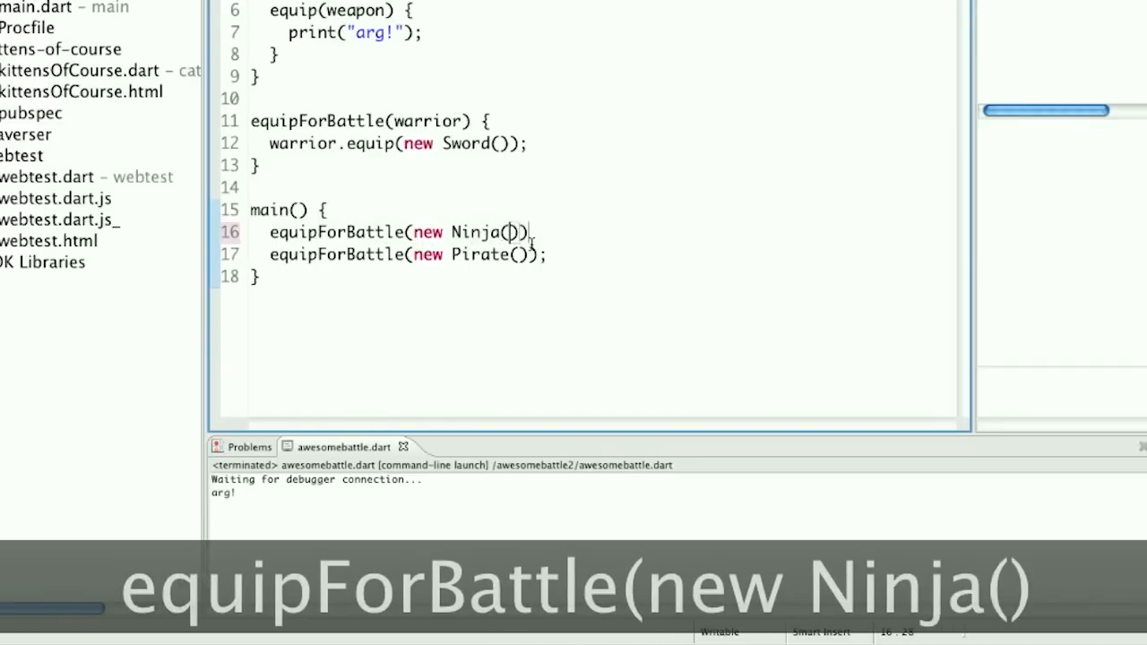
text();)
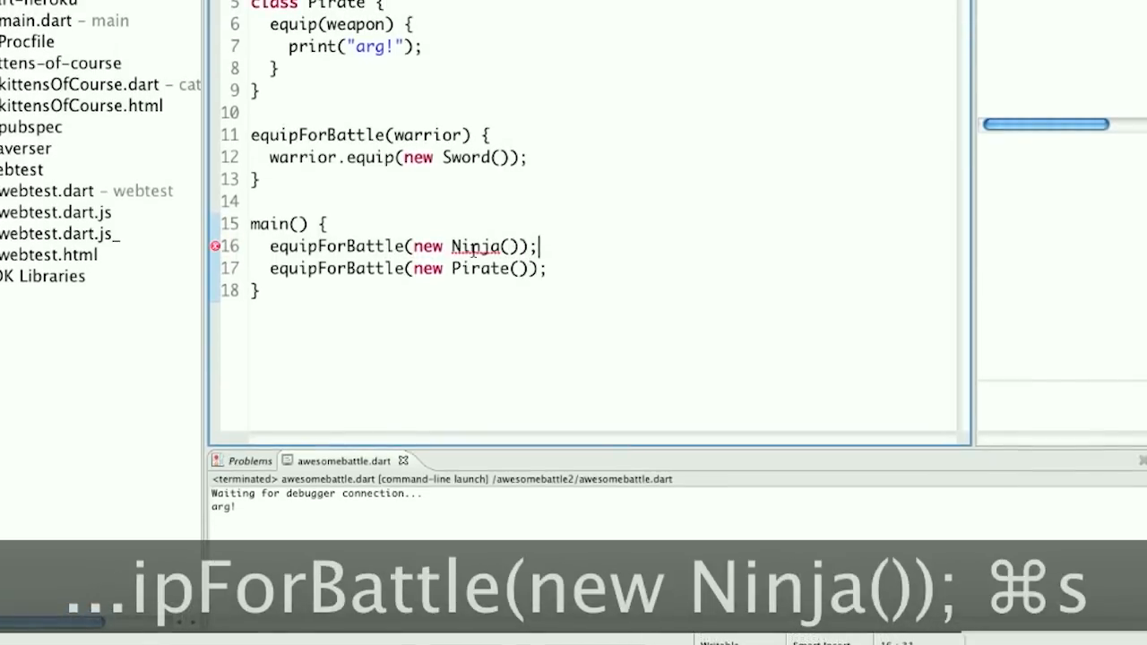
text(class Ninja {)
text(equip()
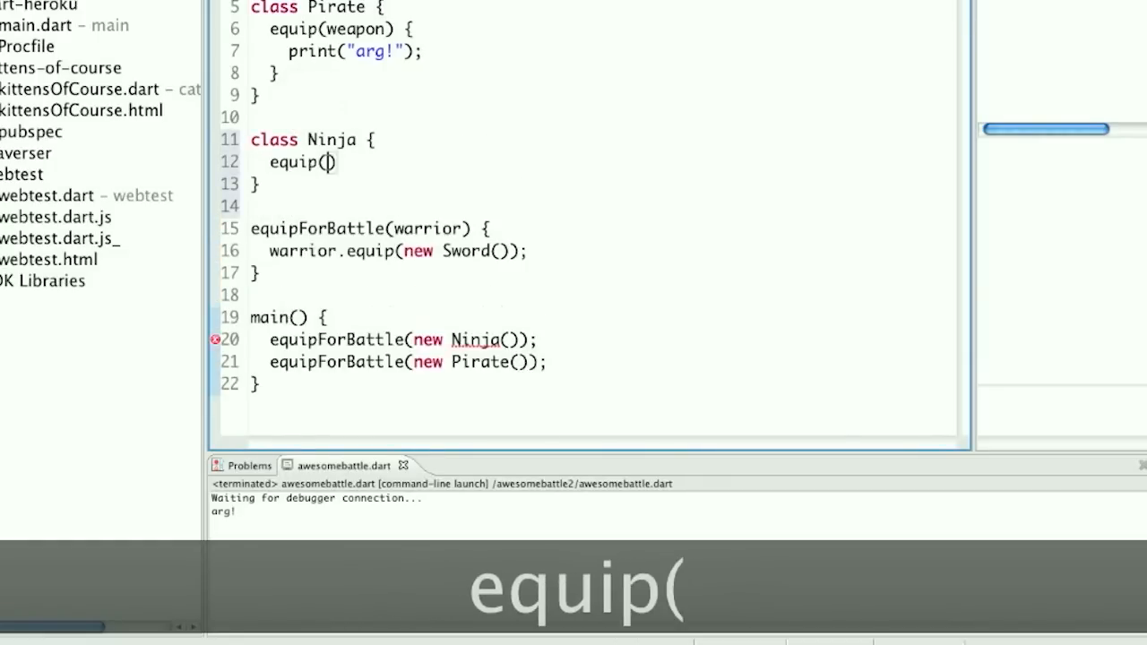
- Finish Ninja's equip(weapon) to print "If you are reading this, you're already dead"
text(weapon))
text(print("If you are reading t)
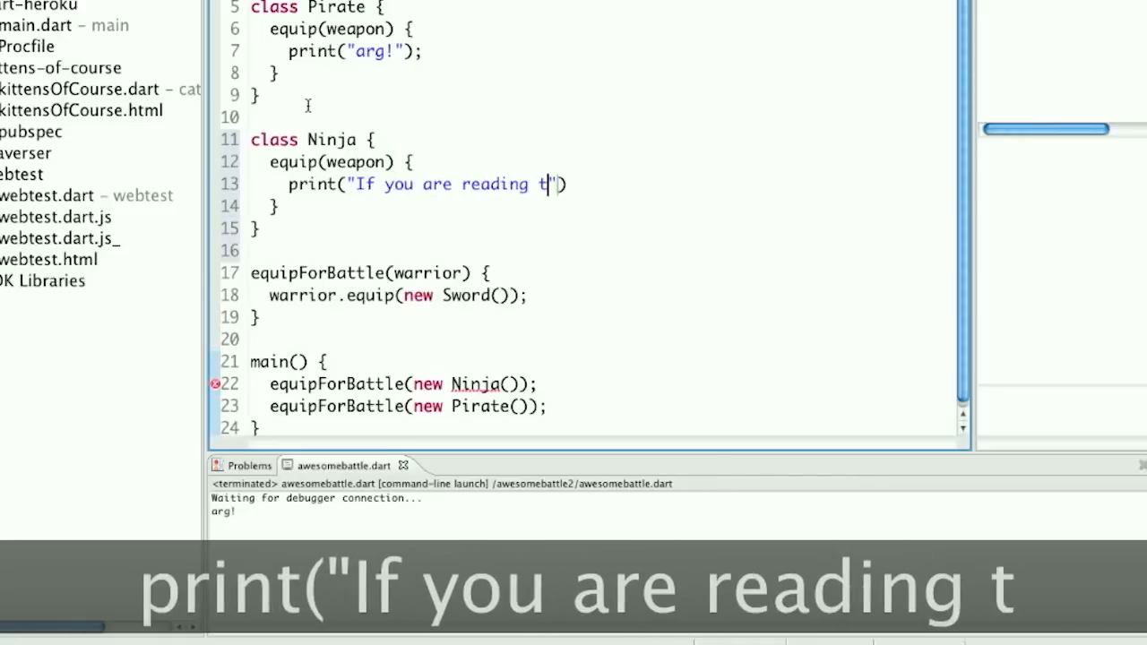
text(his, you're already)
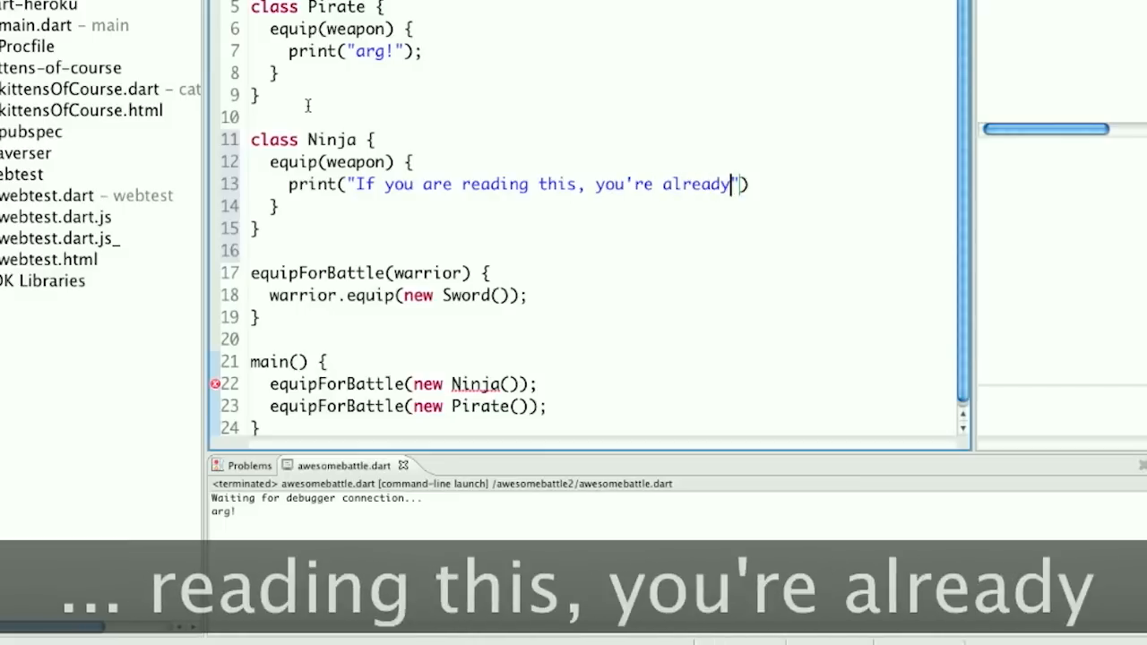
text(dead");)
text(class Sword {)
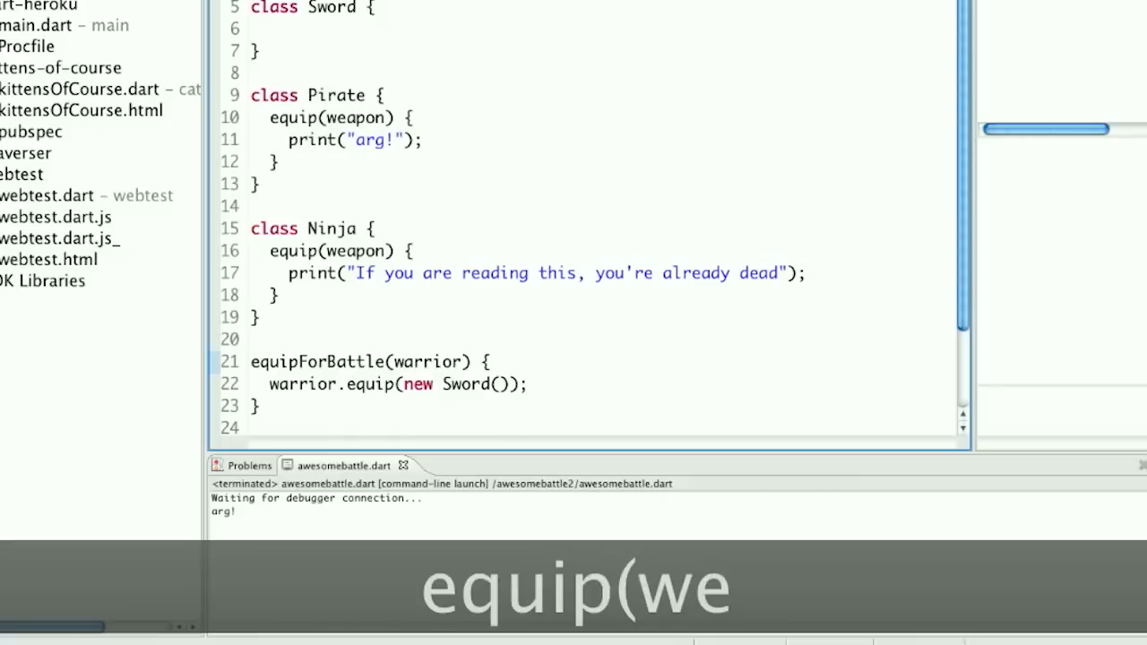
- Save awesomebattle.dart with Cmd+S
key(cmd+s)
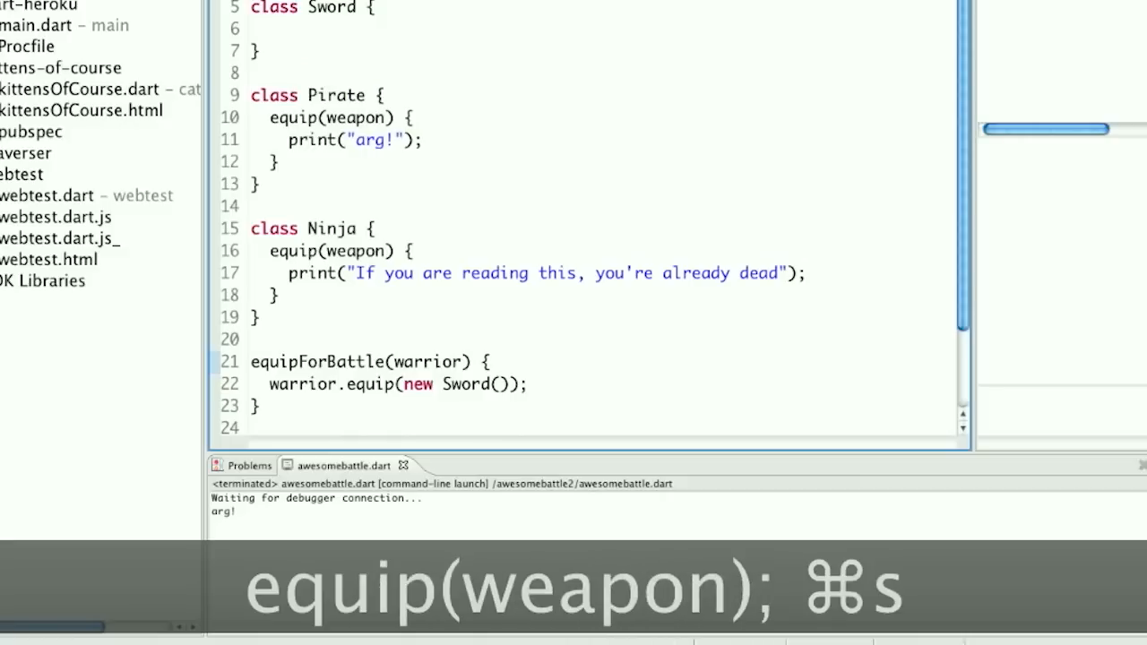